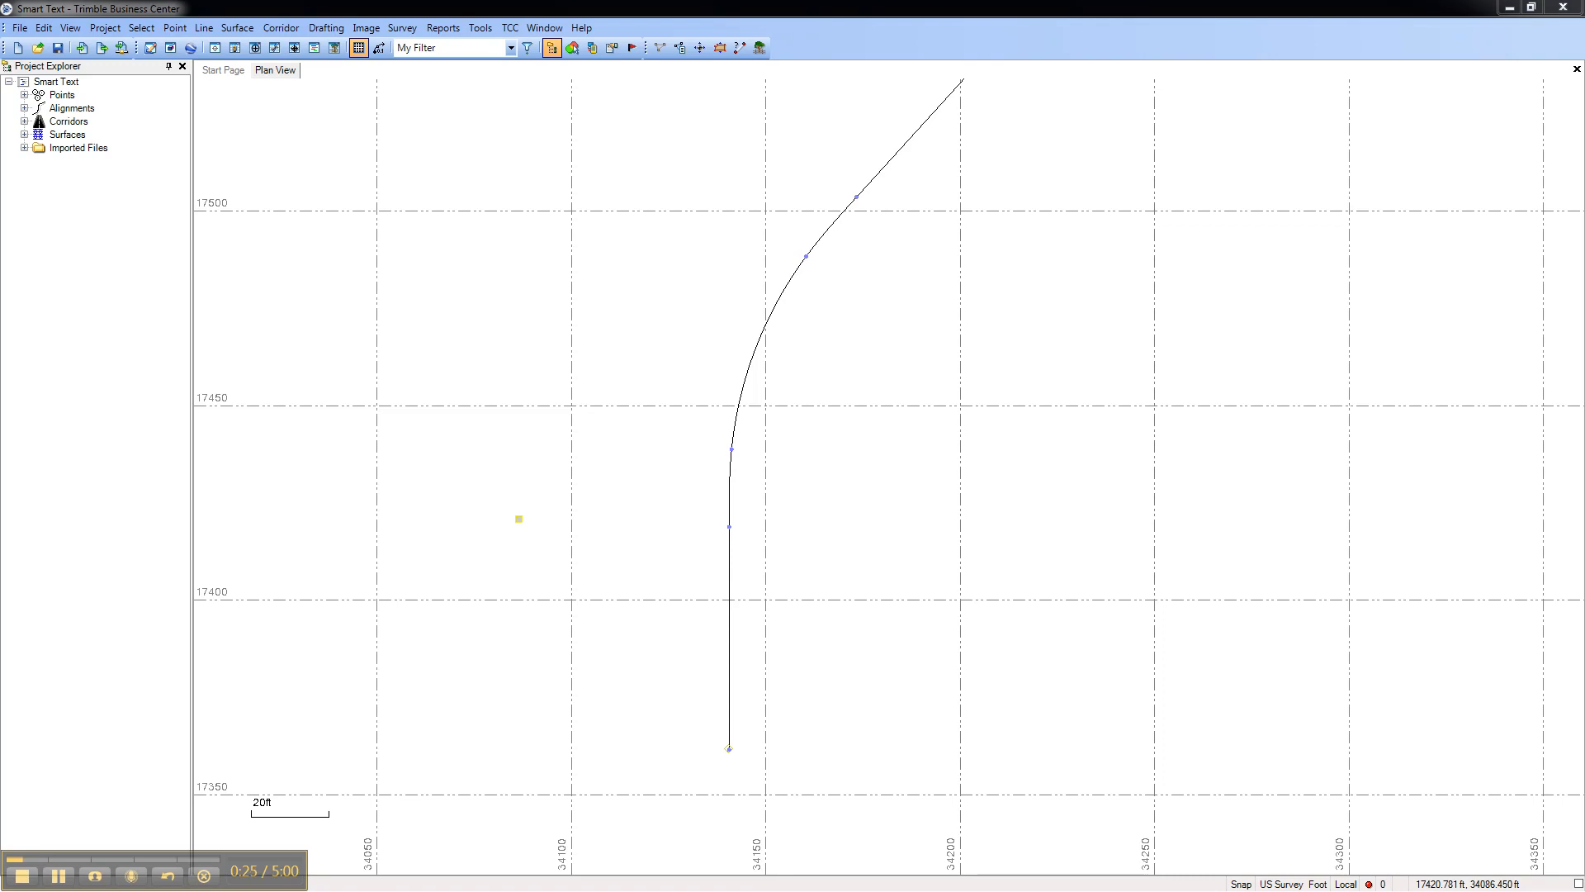
- Start the Create Text command from the Drafting features for the Smart Text project
{"action": "left_click", "coordinate": [325, 28]}
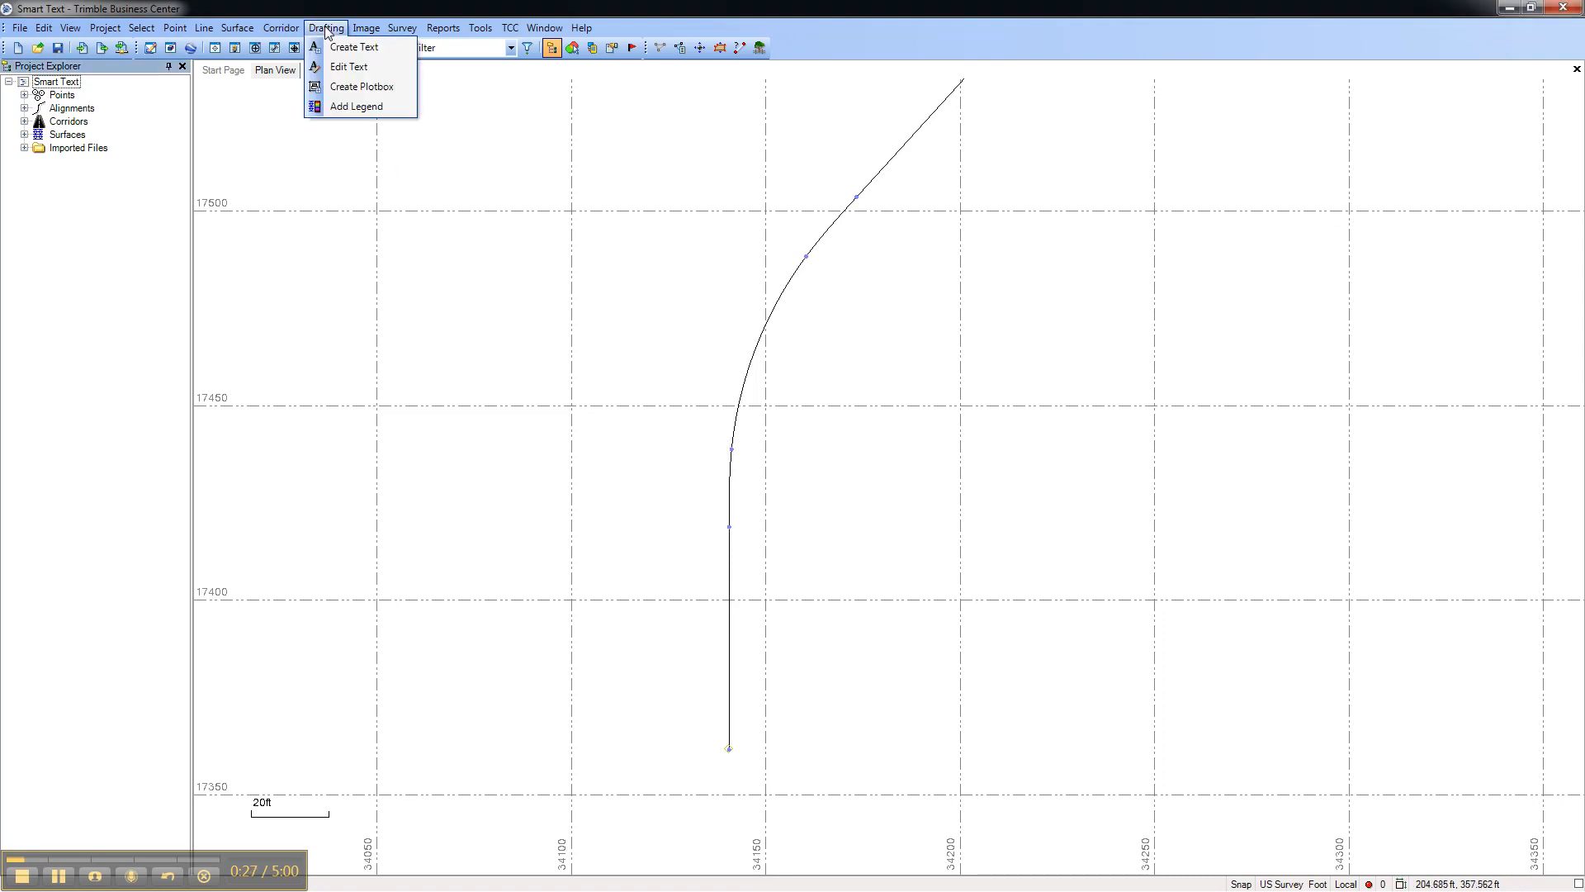
{"action": "left_click", "coordinate": [354, 46]}
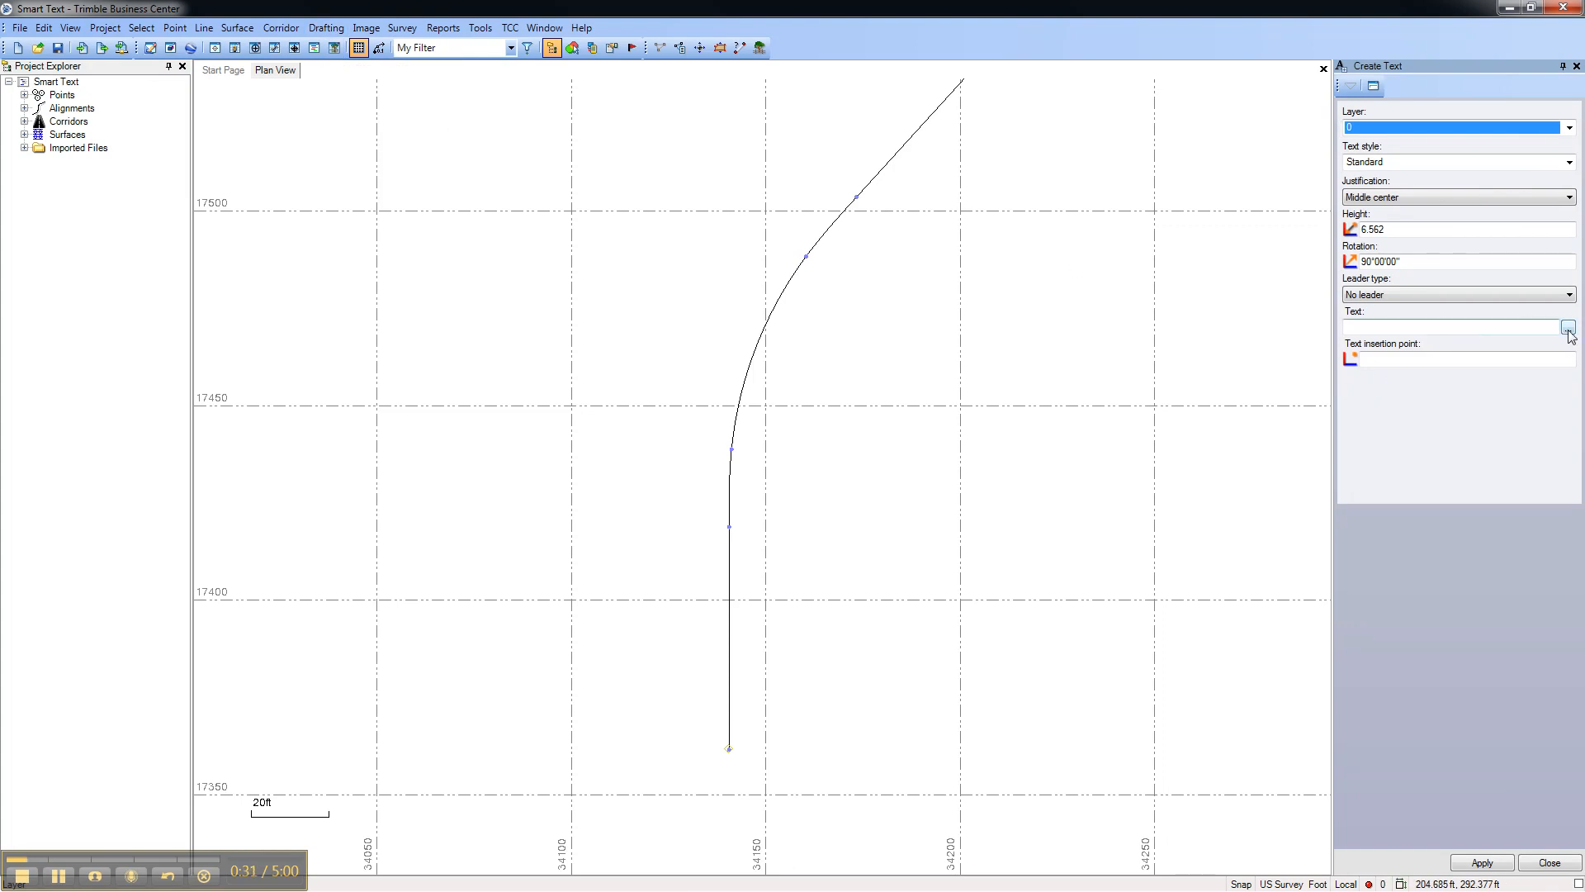
- Insert a Station/Distance-along smart-text field extracted from the leader point as the annotation text
{"action": "left_click", "coordinate": [1568, 327]}
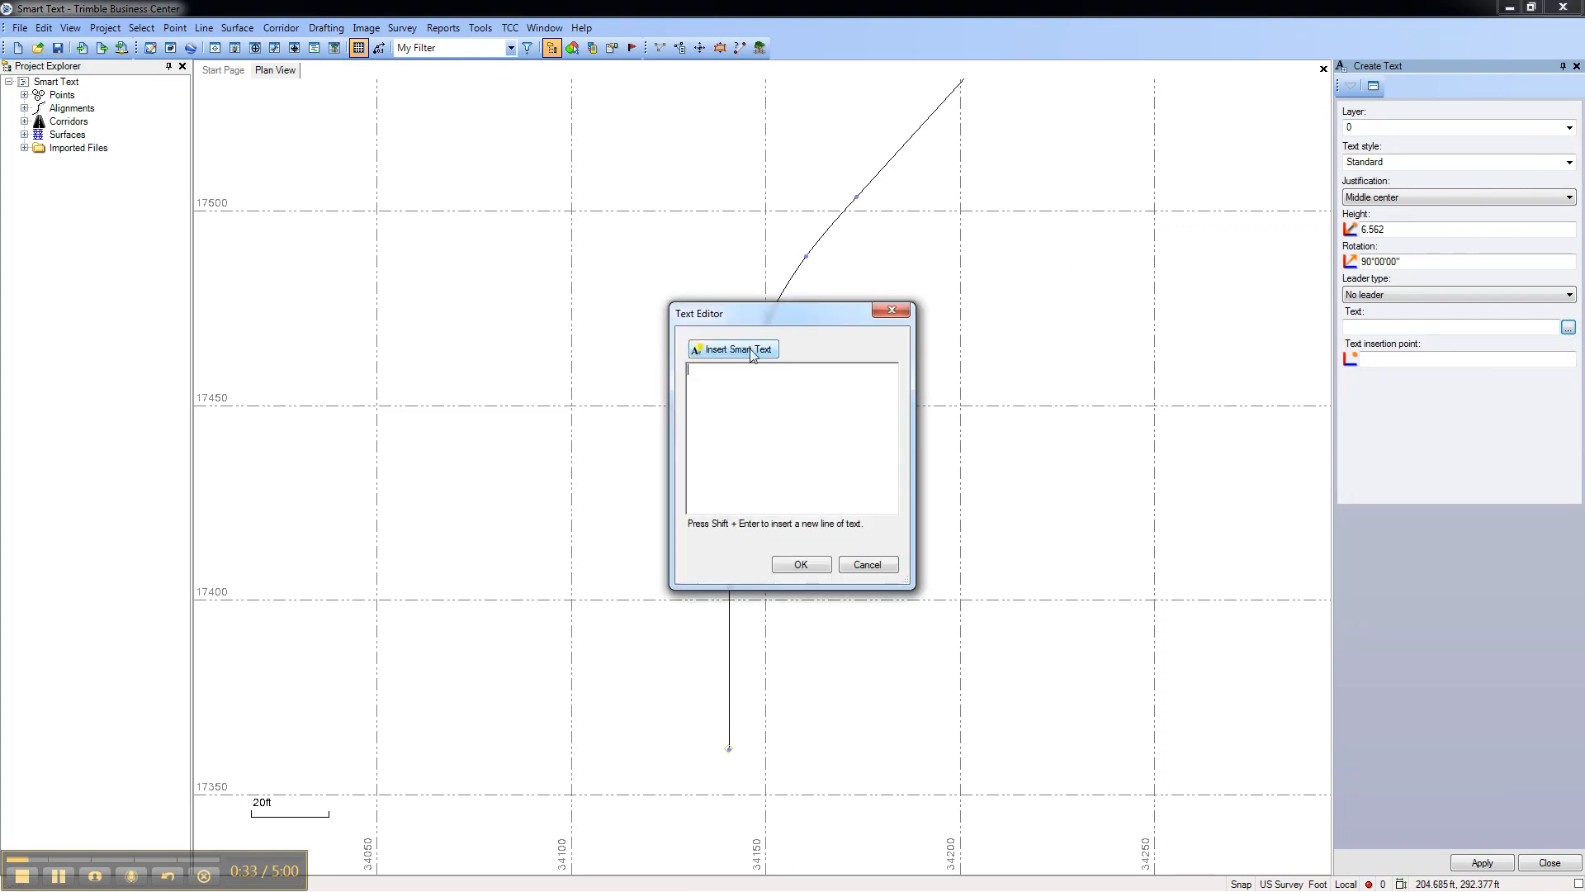
{"action": "left_click", "coordinate": [732, 349]}
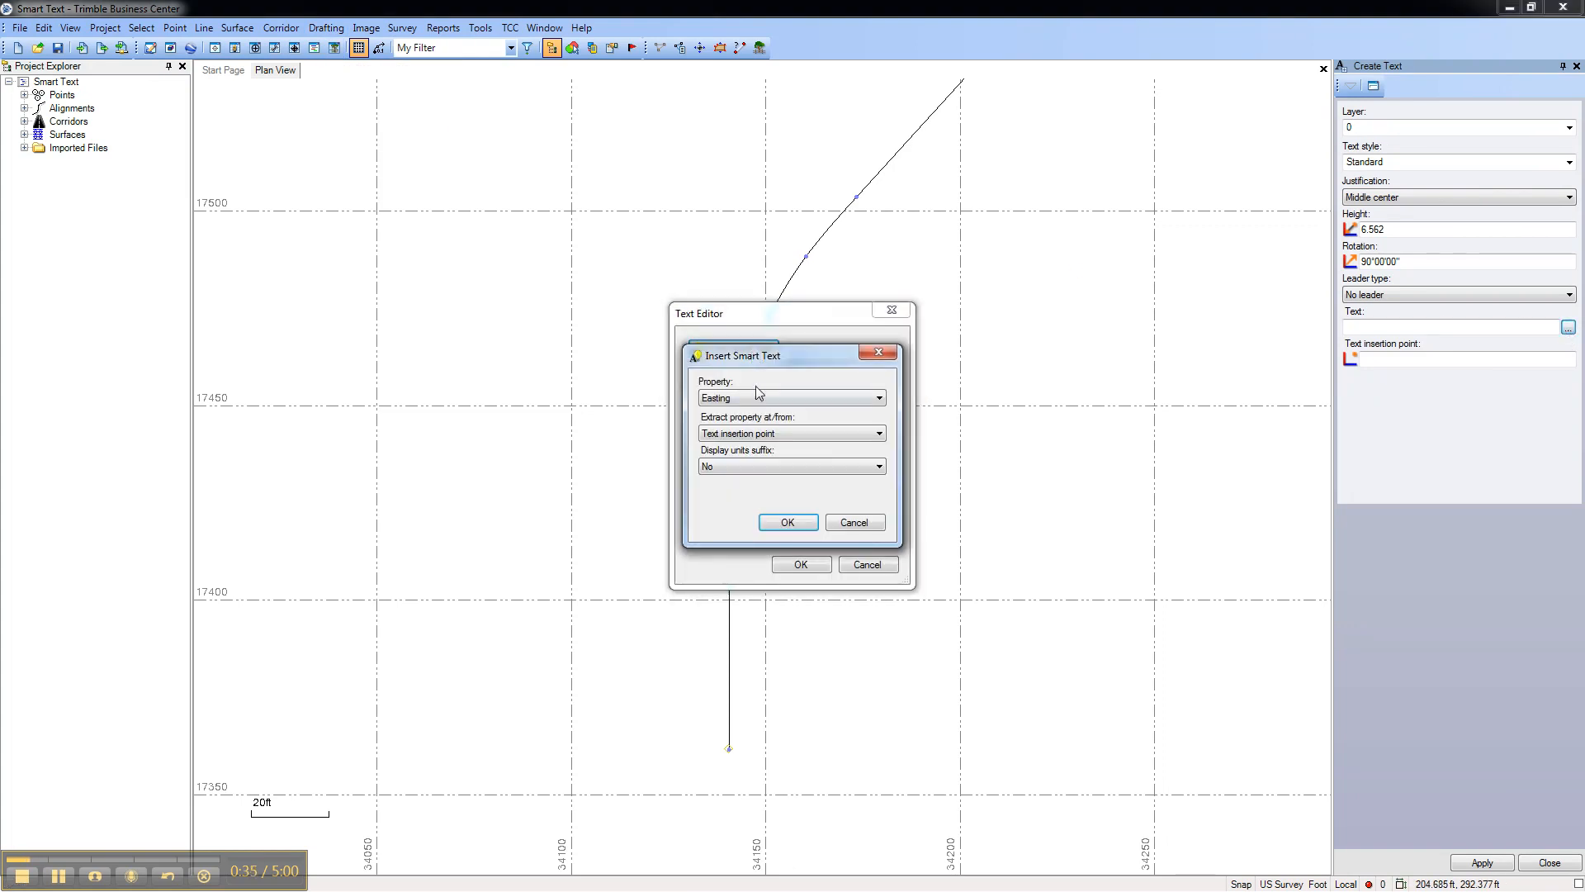
{"action": "left_click", "coordinate": [876, 398]}
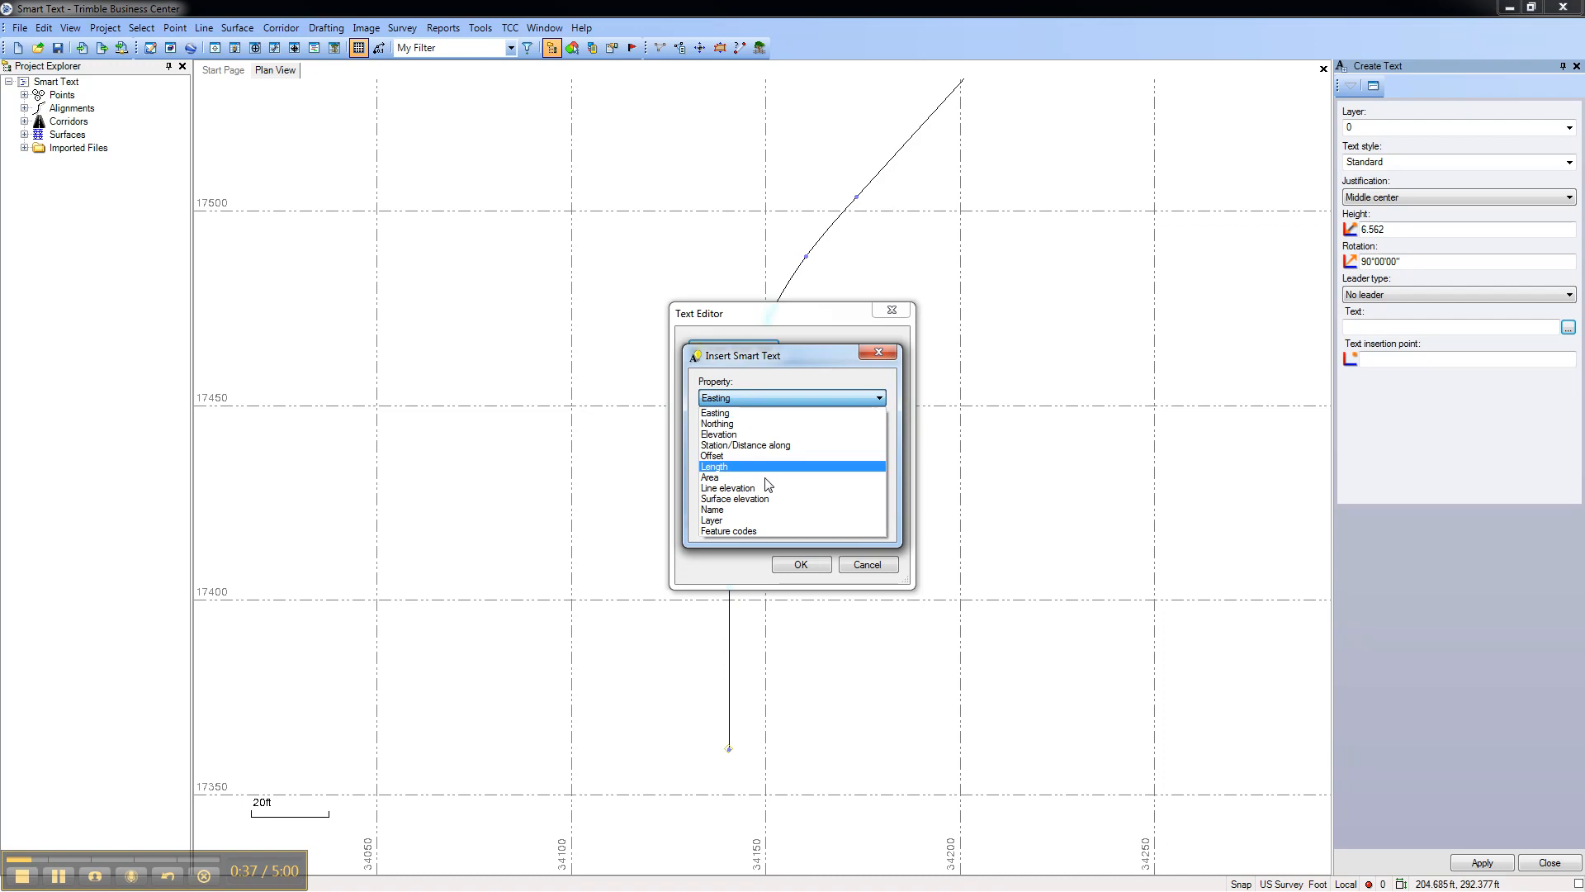
{"action": "left_click", "coordinate": [745, 444]}
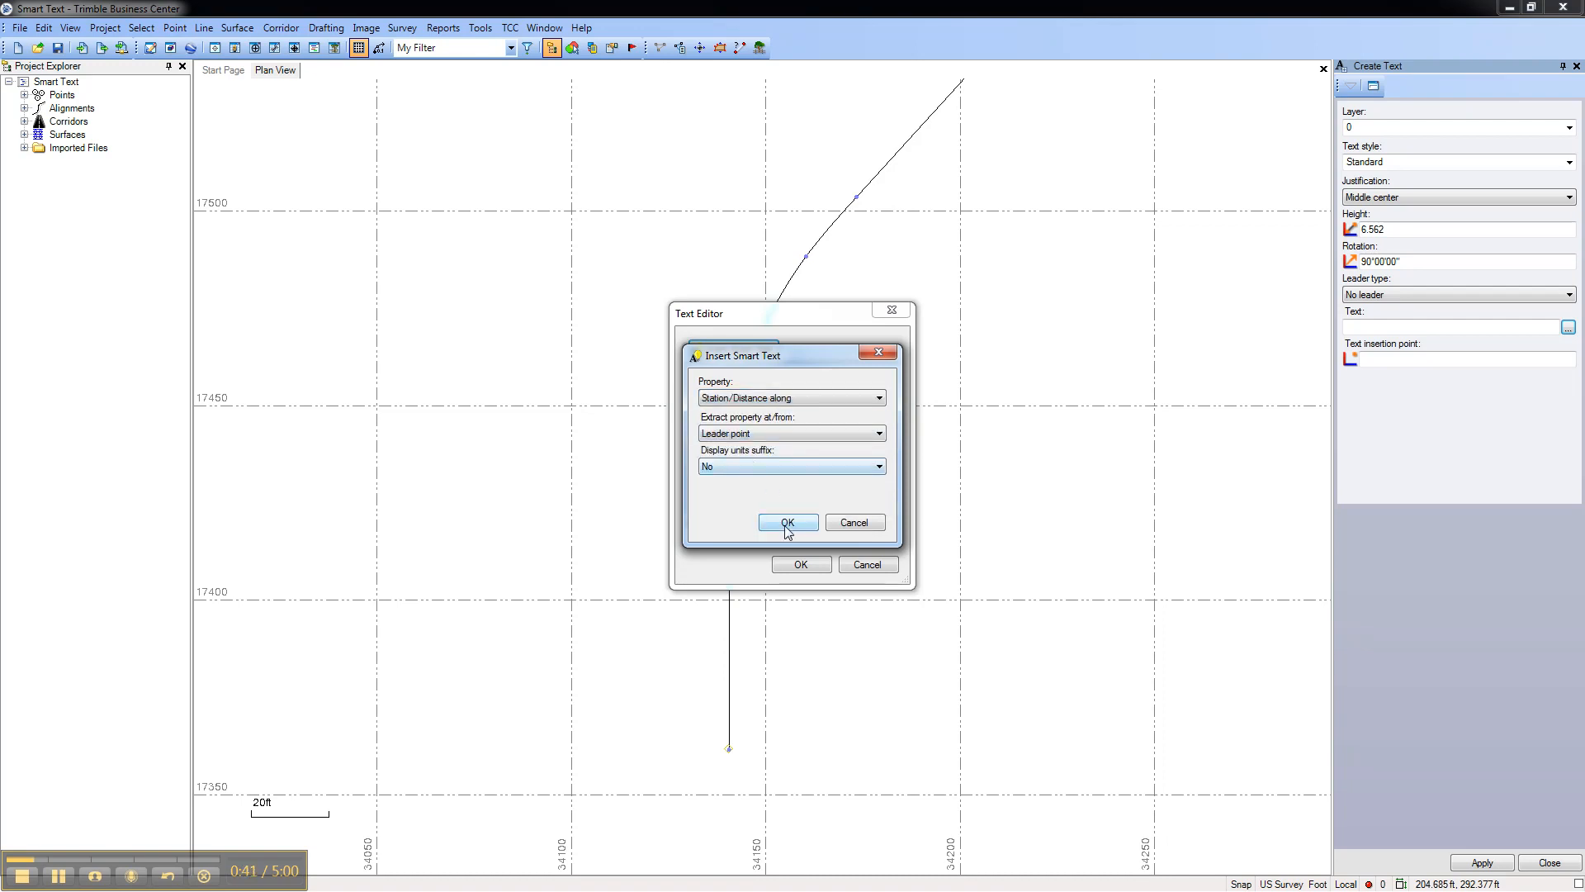
{"action": "left_click", "coordinate": [788, 524]}
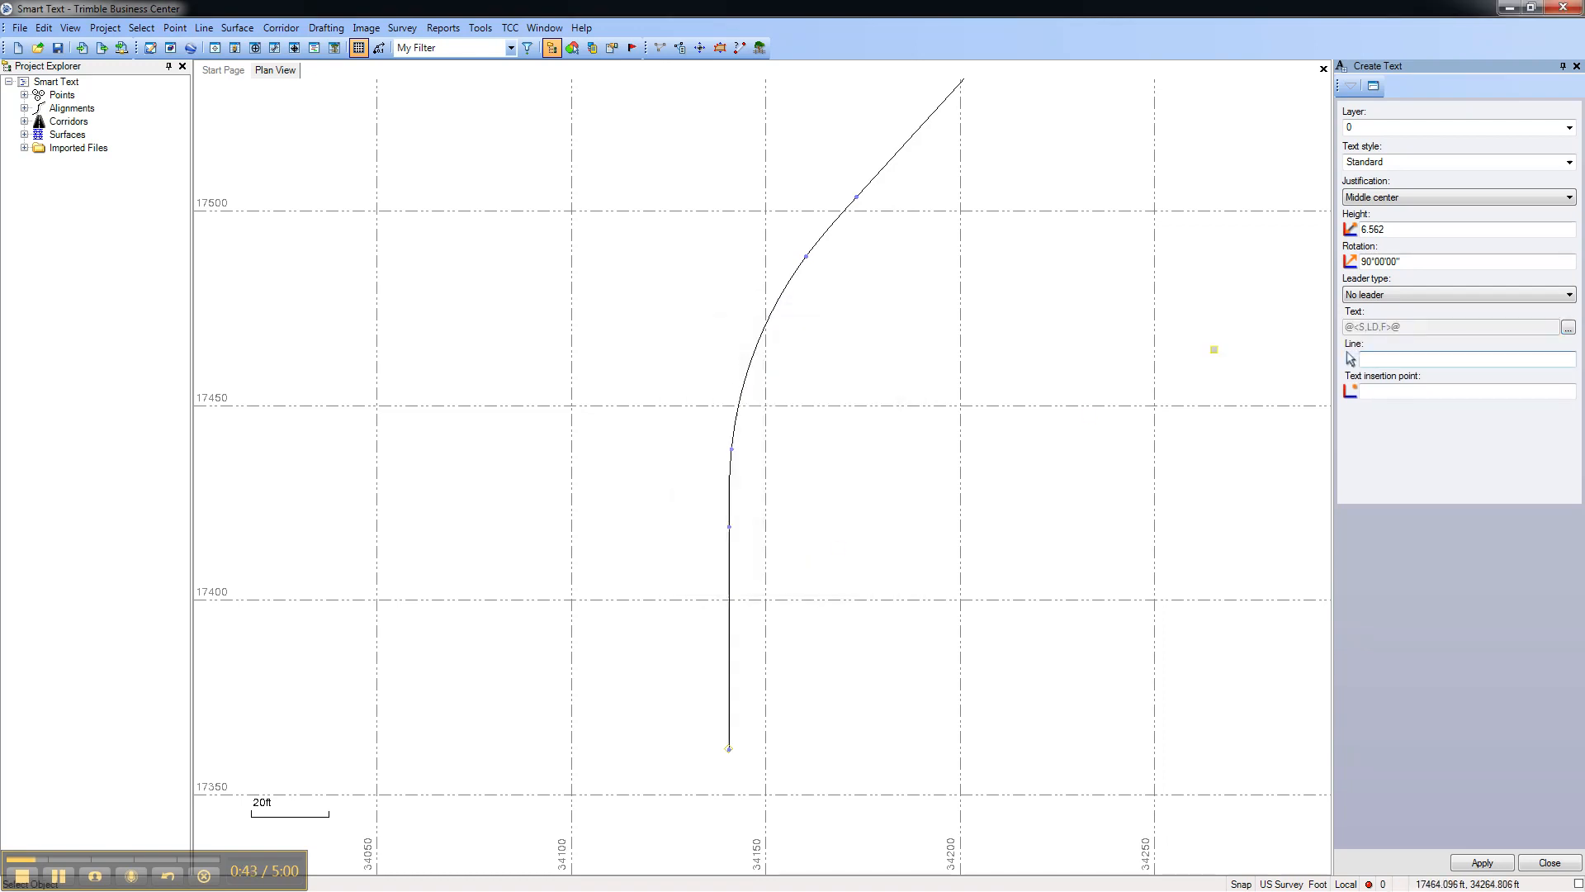
- Use a line-with-arrow leader measured along Horizontal Alignment : CL, anchoring the first arrow at the alignment start
{"action": "left_click", "coordinate": [1569, 294]}
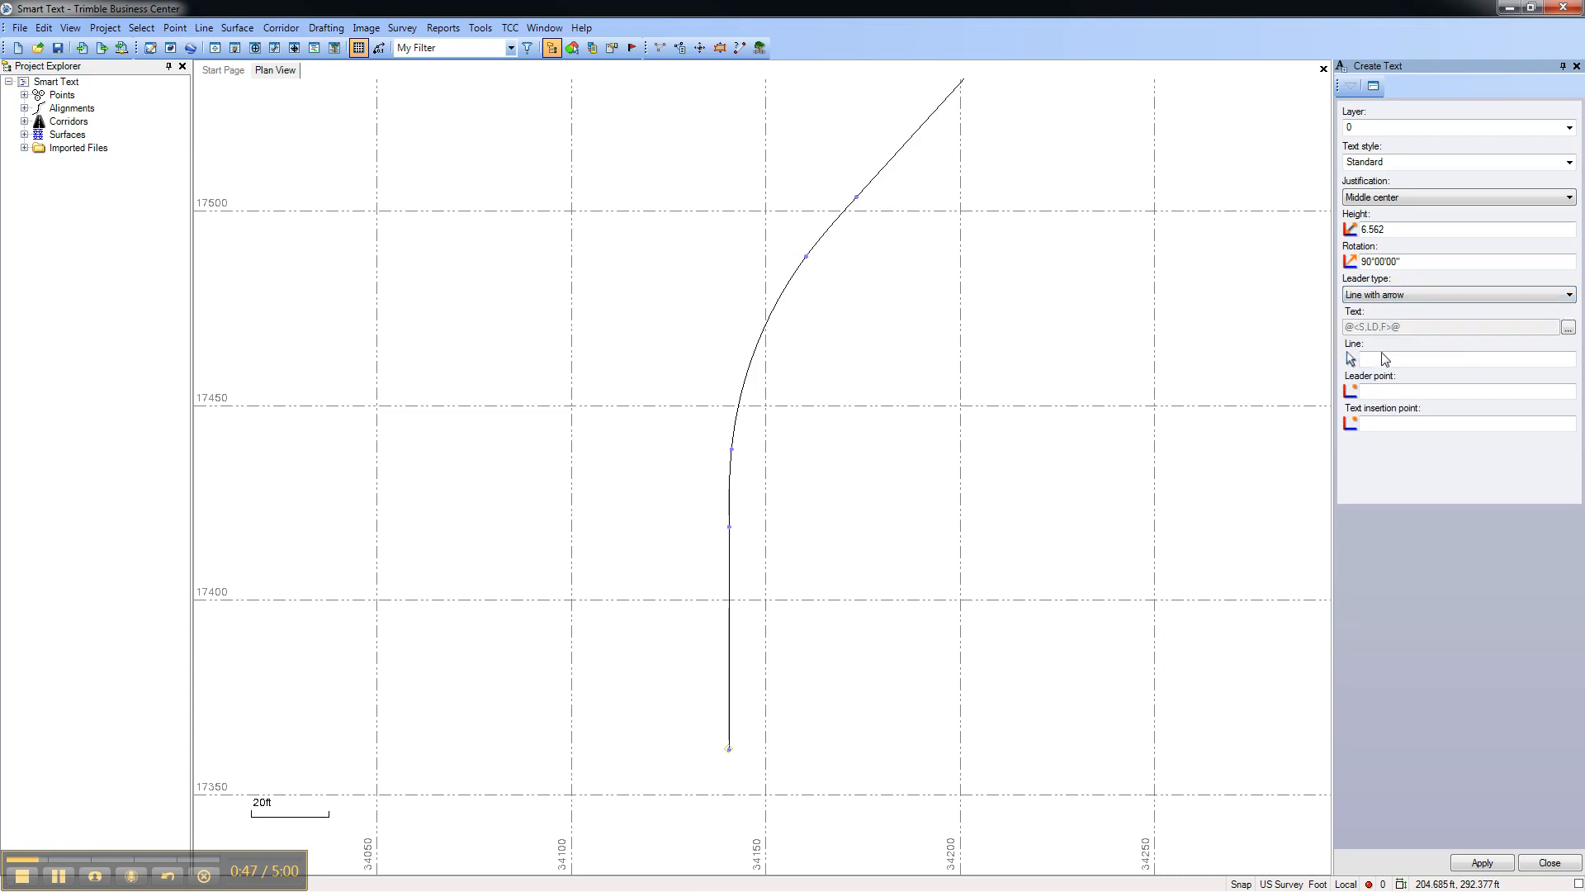
{"action": "left_click", "coordinate": [741, 386]}
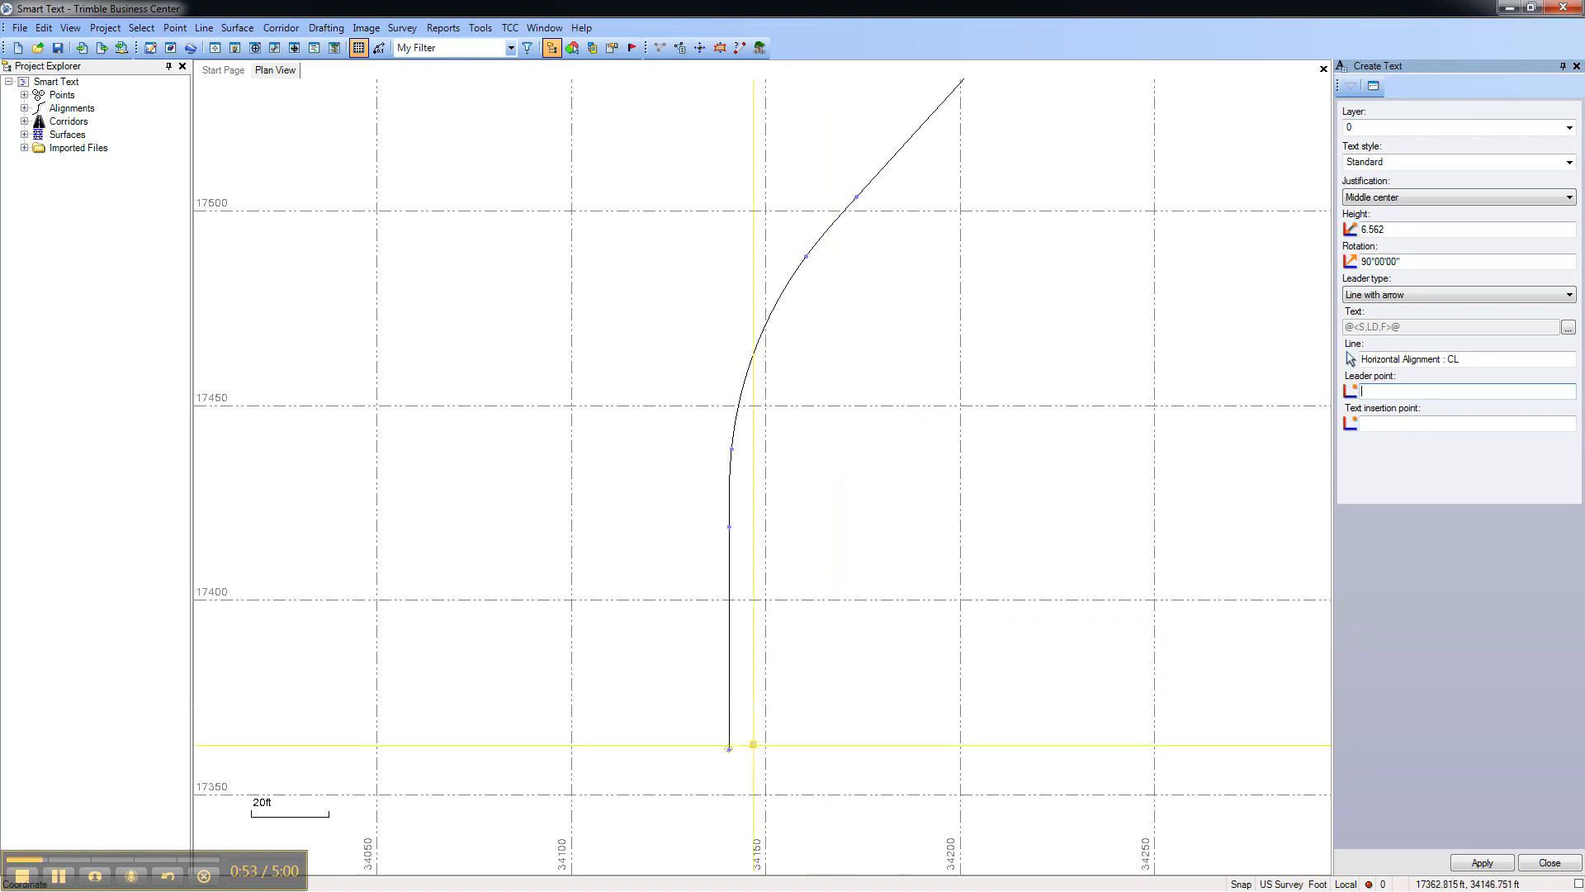
{"action": "left_click", "coordinate": [727, 746]}
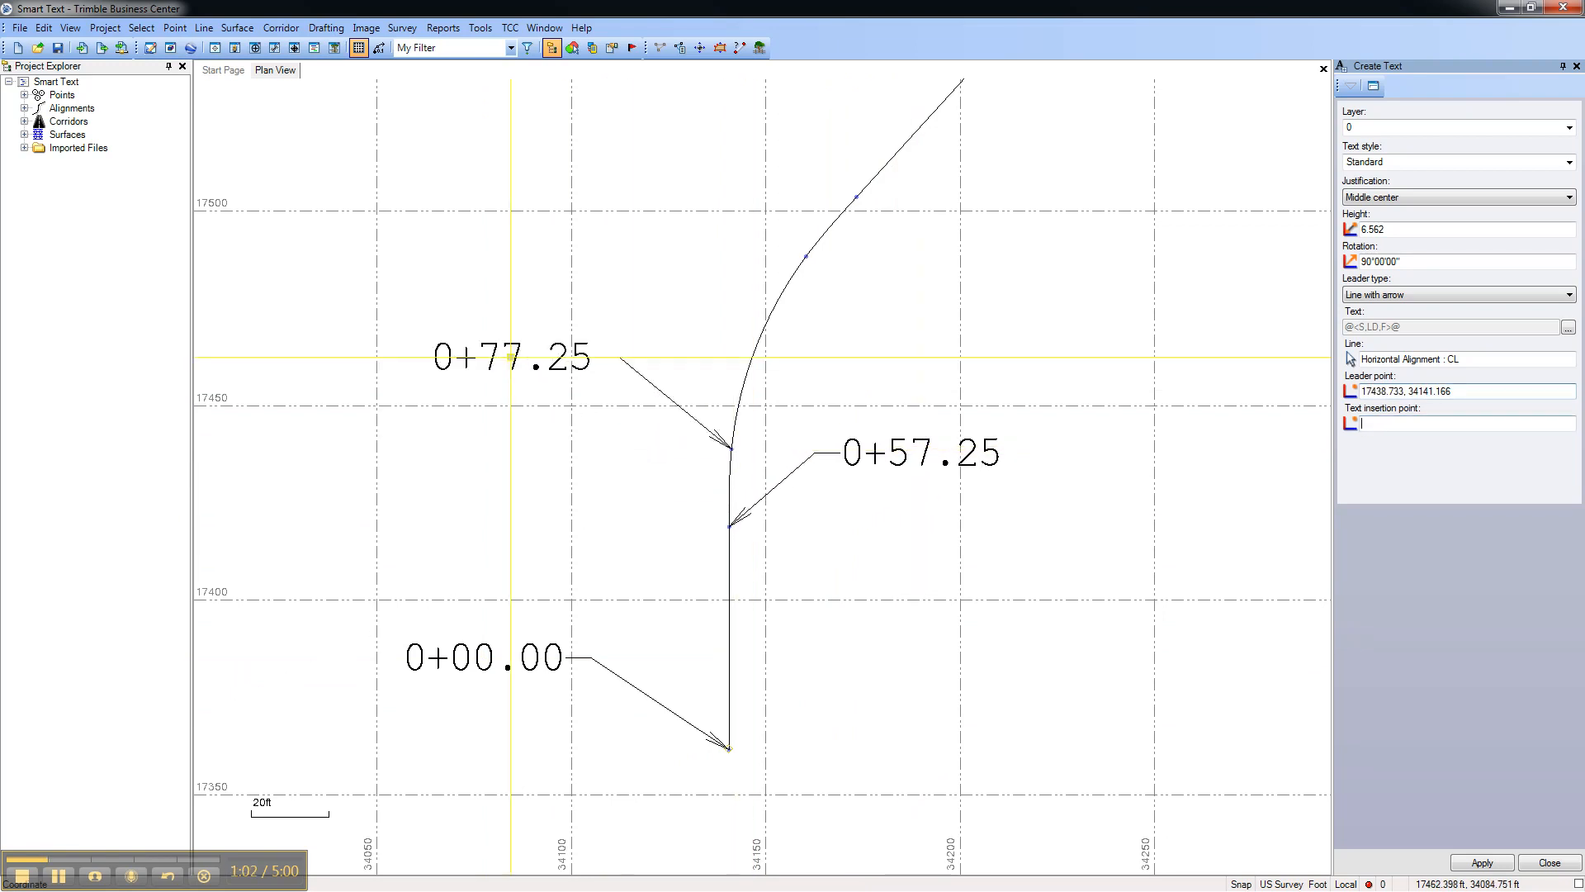
- Place the 0+77.25 label beside the curve start and aim the next arrow at the curve's upper control point
{"action": "left_click", "coordinate": [800, 258]}
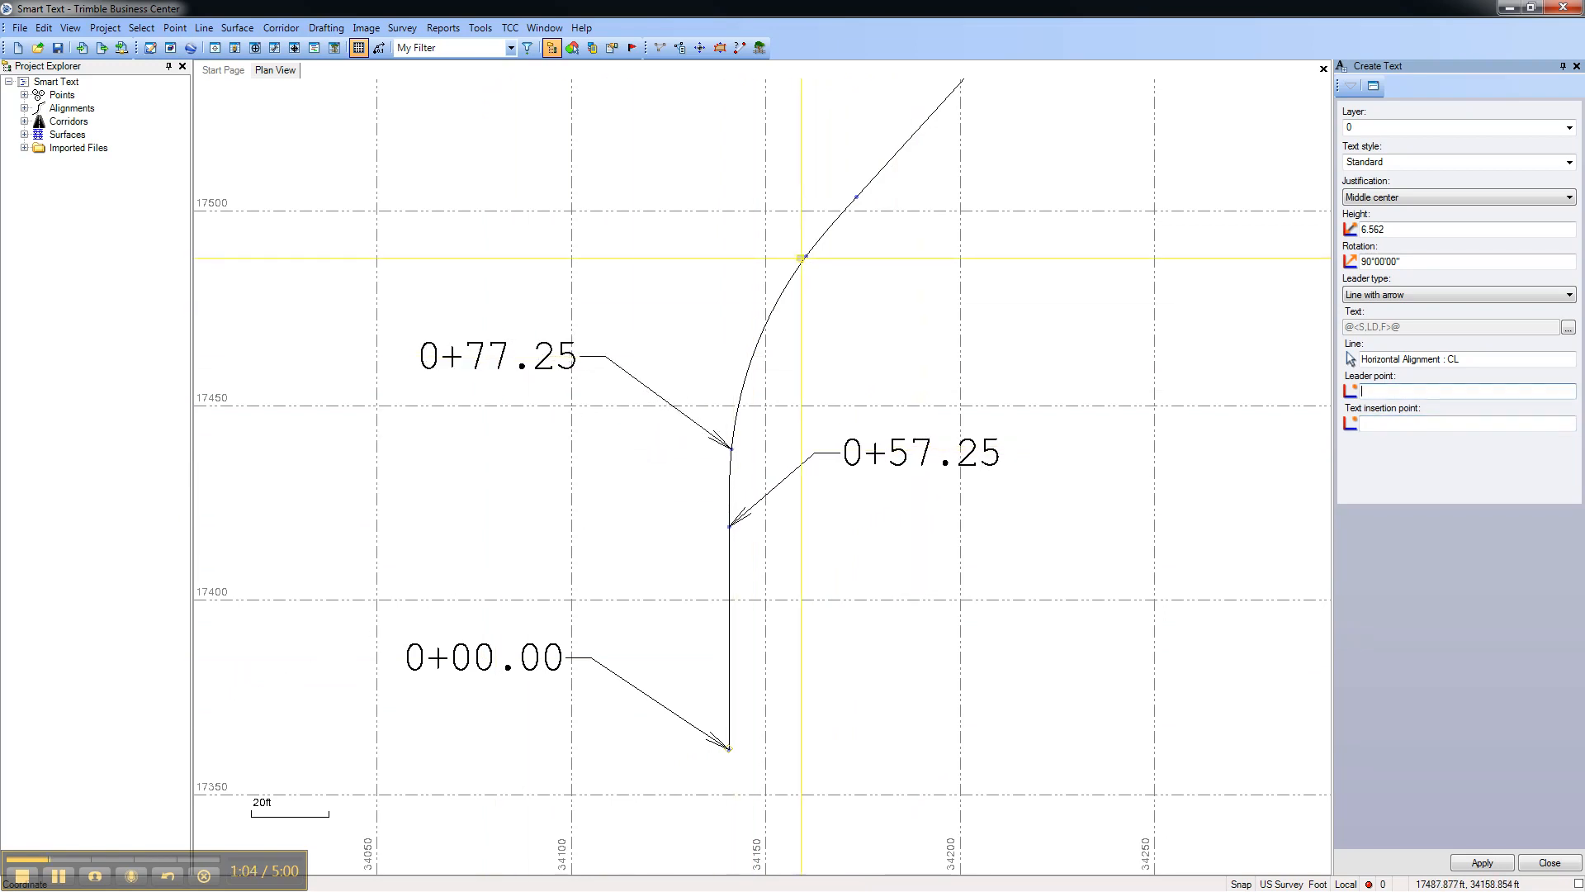
{"action": "left_click", "coordinate": [799, 257]}
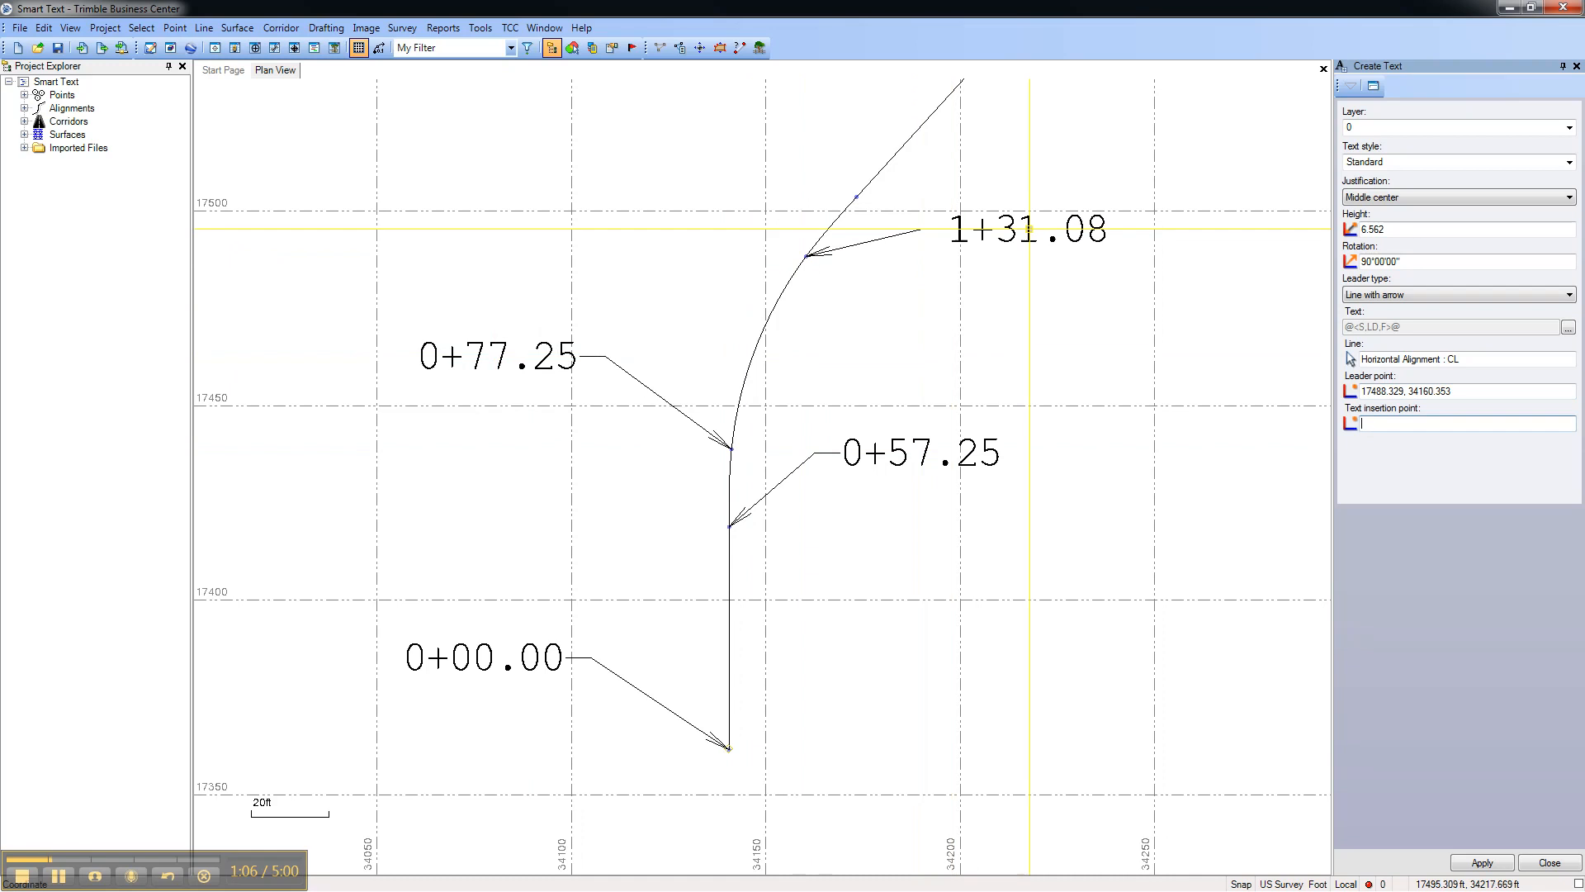